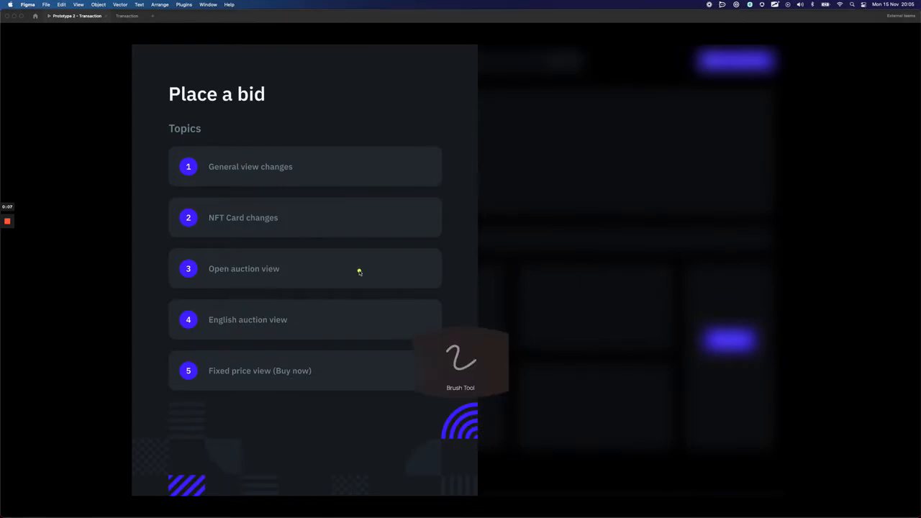
pyautogui.moveTo(356, 270)
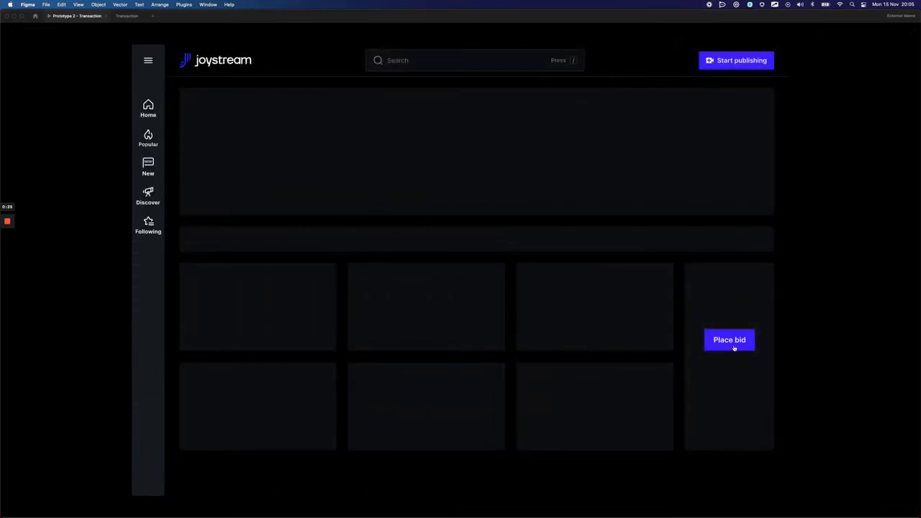
# Bring up the old Place a bid modal for Wreck Diving showing 301 tJOY minimum and 320 tJOY payable
pyautogui.click(728, 339)
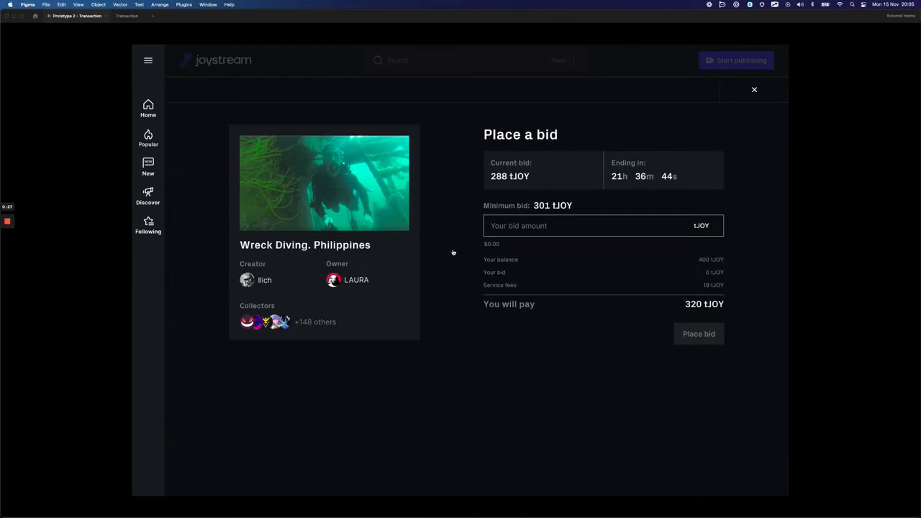
pyautogui.moveTo(452, 250)
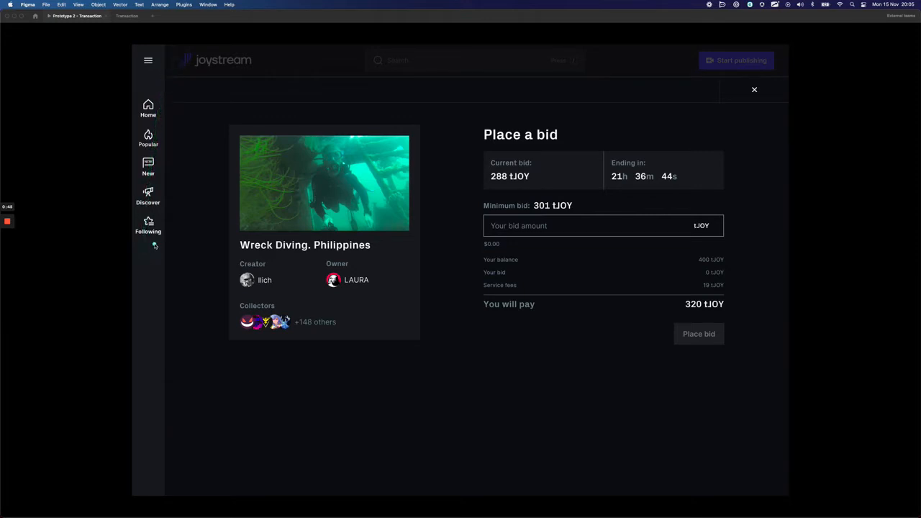
pyautogui.moveTo(709, 197)
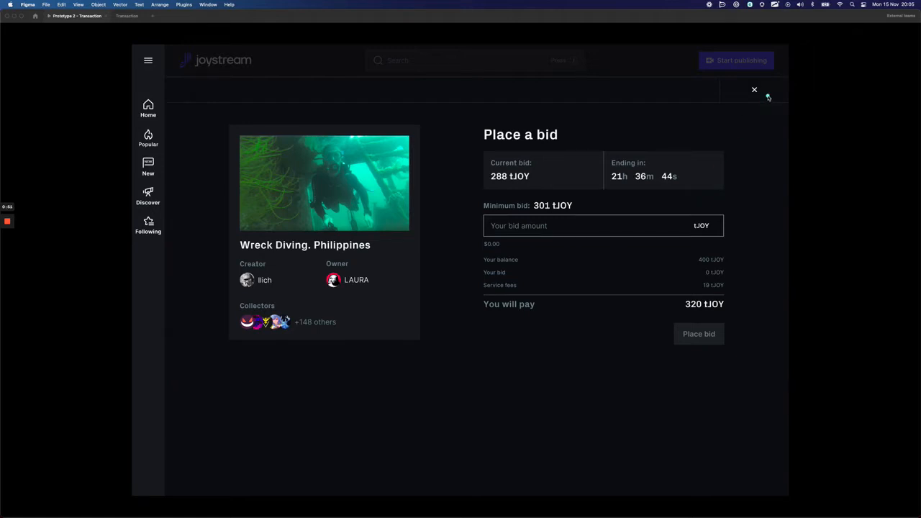
# Advance to the redesigned Place a bid modal with no bids yet, 288 tJOY minimum and 19 tJOY payable
pyautogui.click(754, 89)
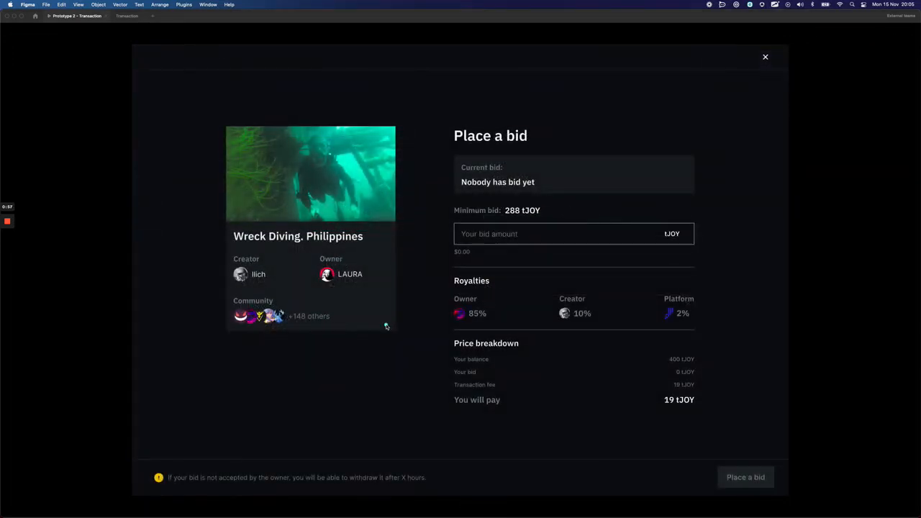
pyautogui.moveTo(141, 493)
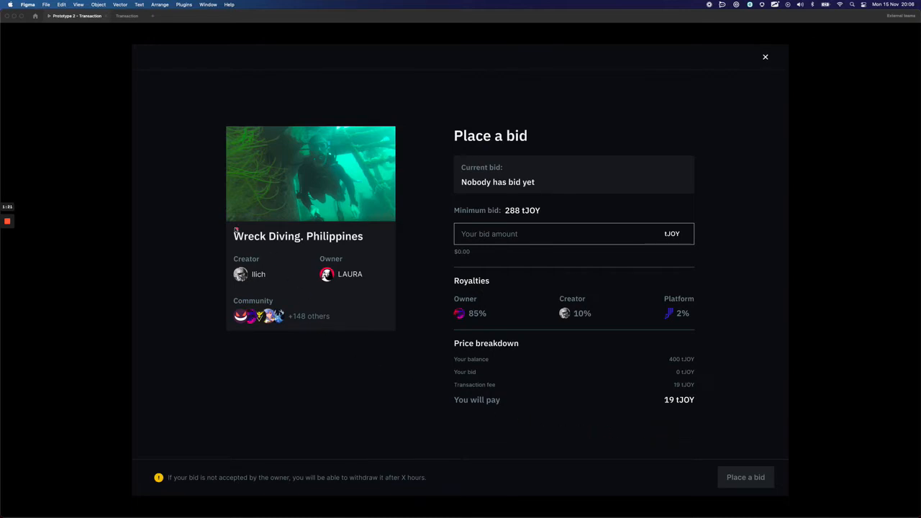
pyautogui.moveTo(231, 136)
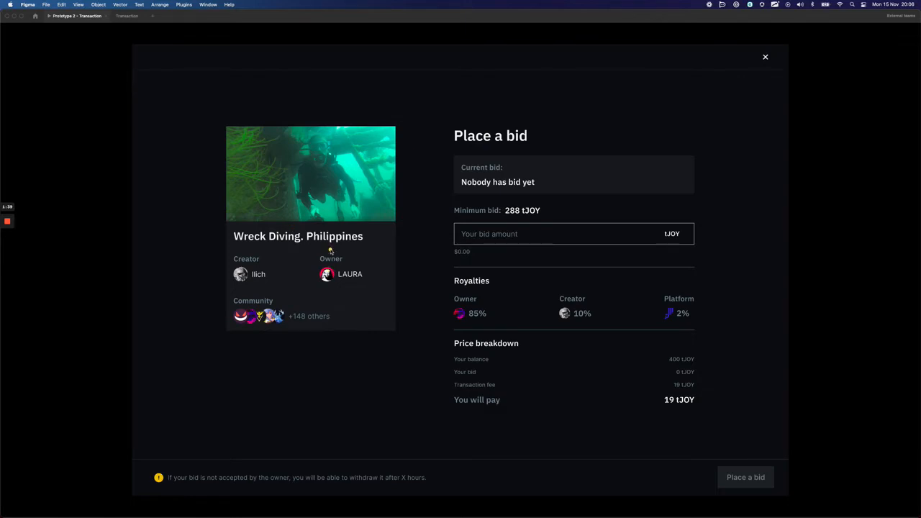
pyautogui.moveTo(322, 293)
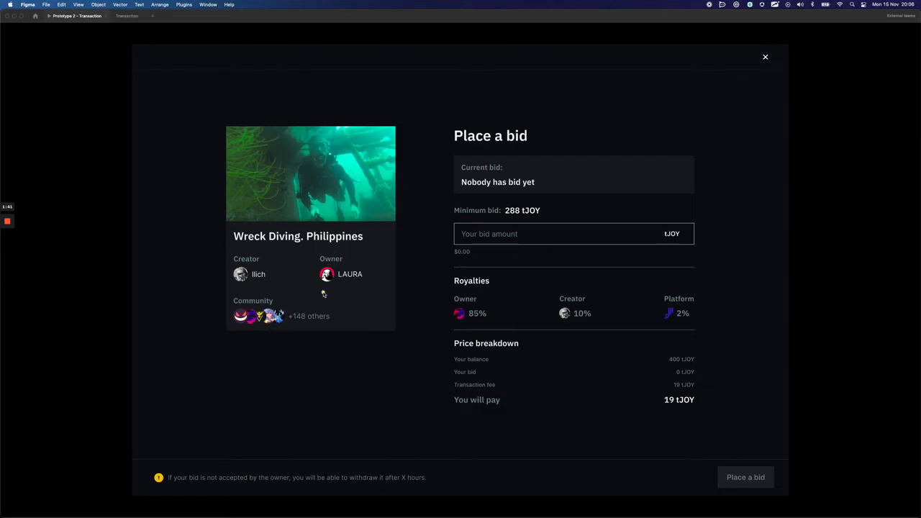
pyautogui.moveTo(318, 285)
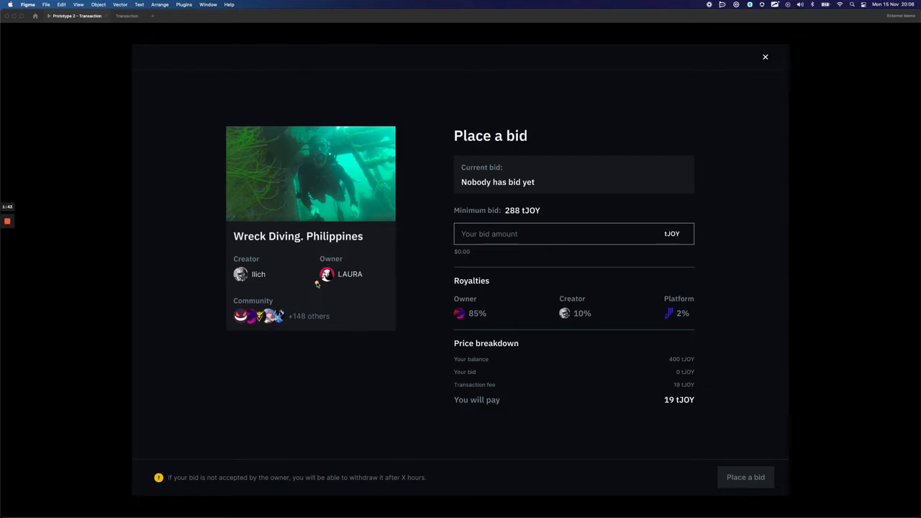
pyautogui.moveTo(311, 286)
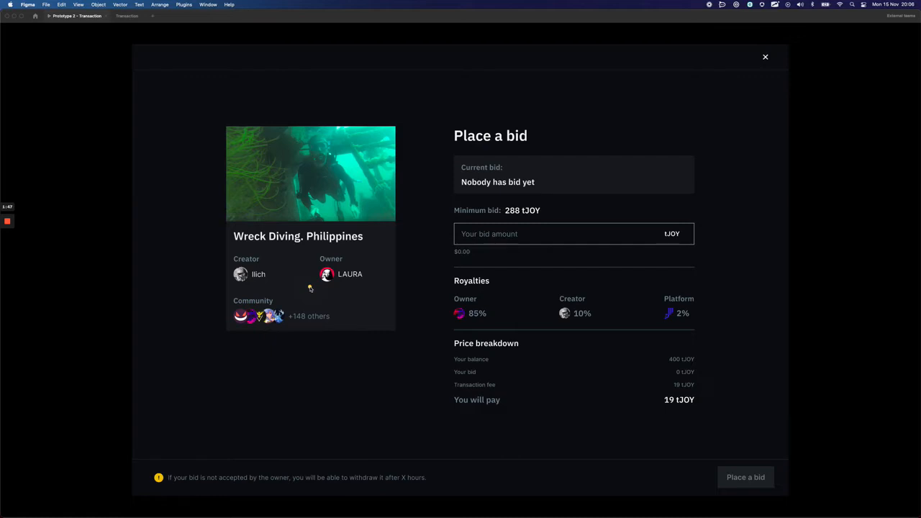
pyautogui.moveTo(305, 285)
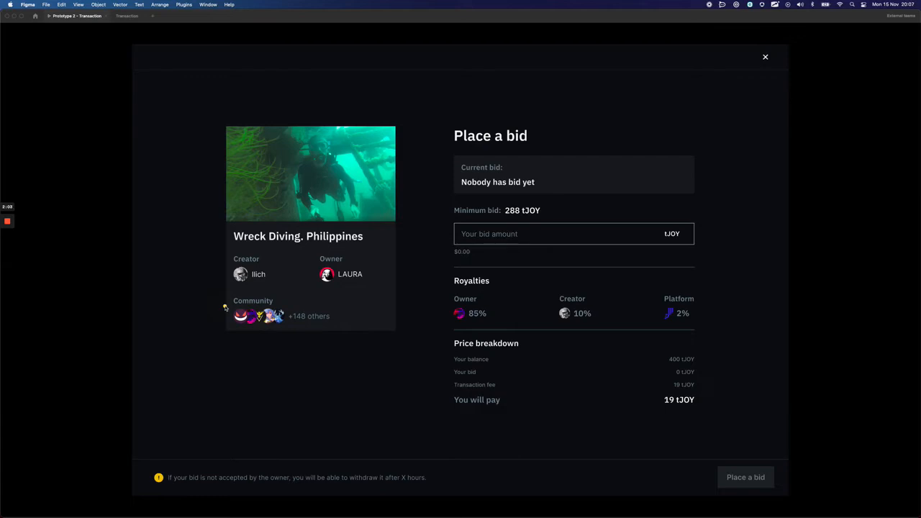
pyautogui.moveTo(224, 305)
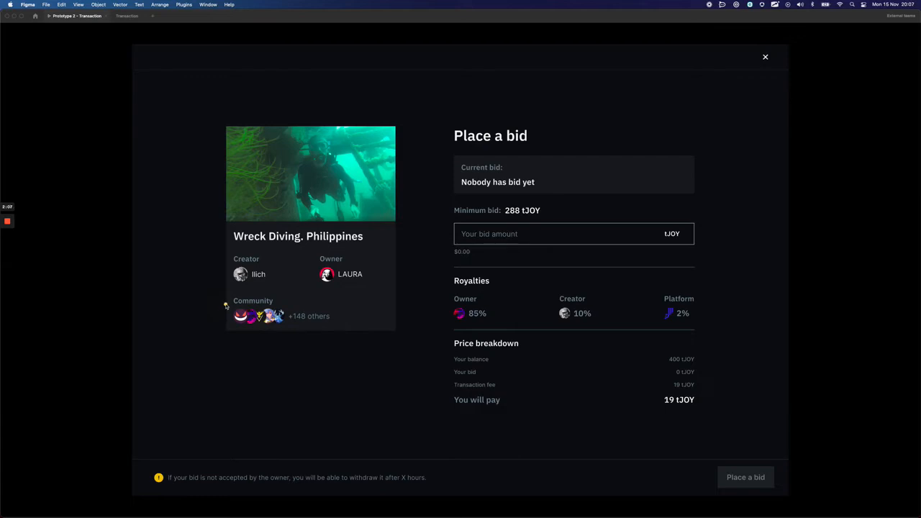
pyautogui.moveTo(231, 305)
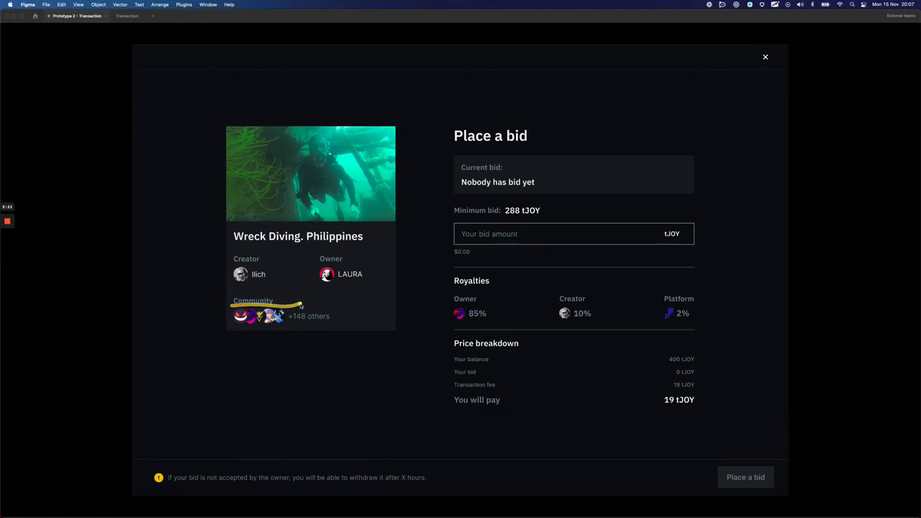
pyautogui.moveTo(229, 305)
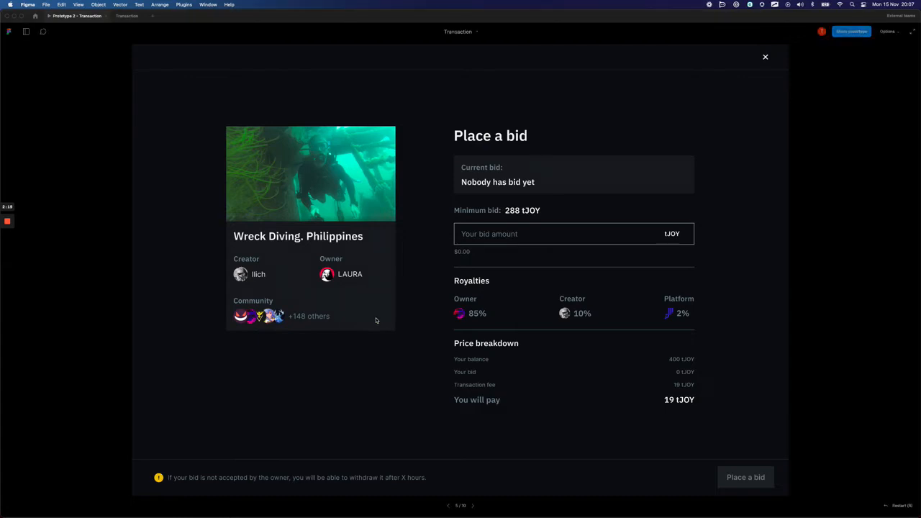
pyautogui.moveTo(372, 328)
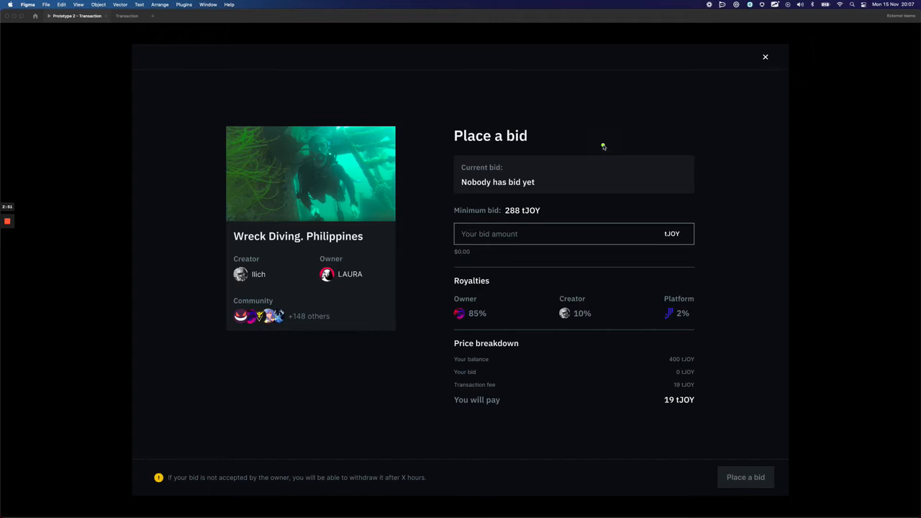
pyautogui.moveTo(513, 136)
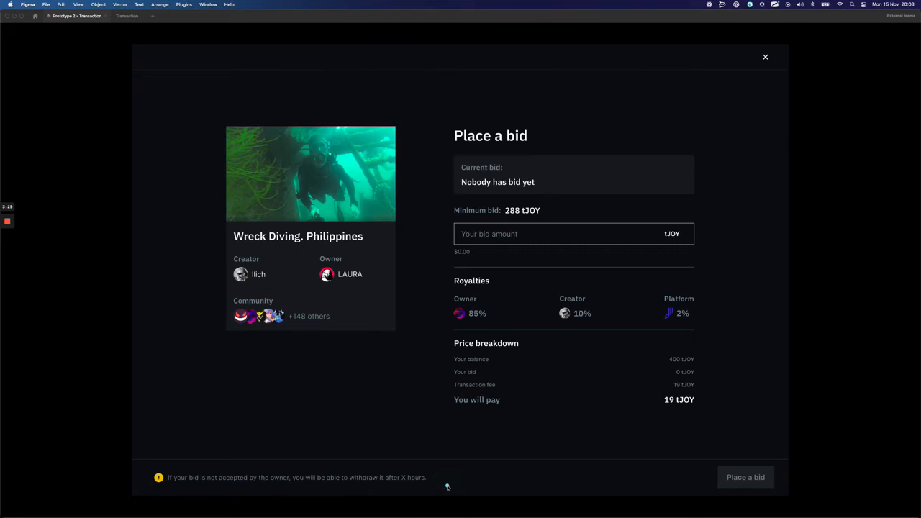
pyautogui.moveTo(439, 488)
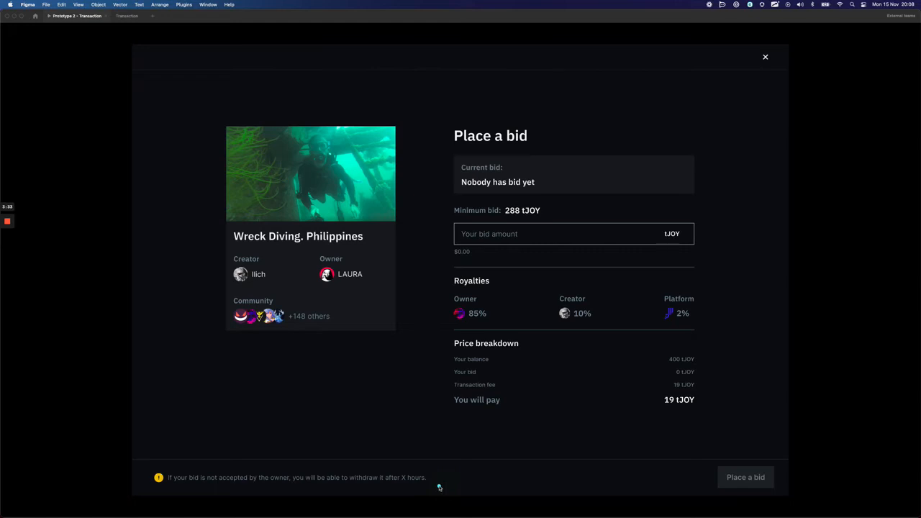
pyautogui.moveTo(417, 491)
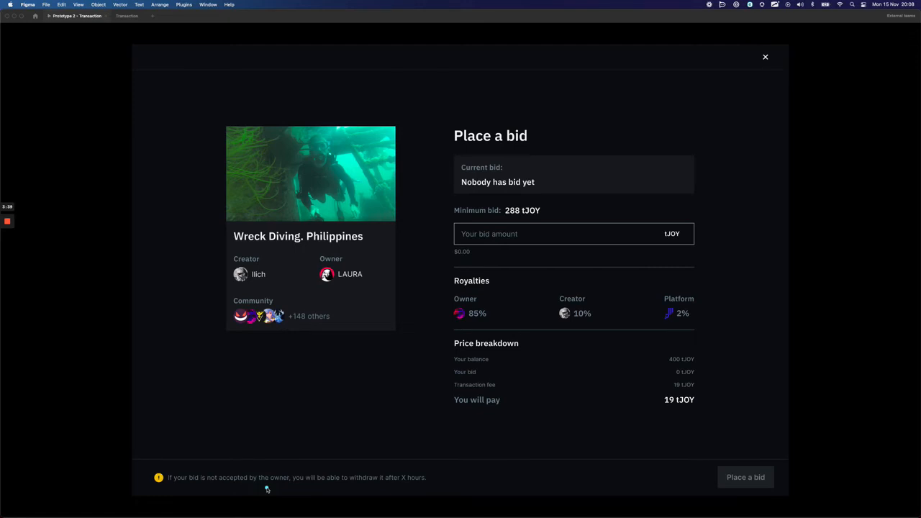
pyautogui.moveTo(339, 491)
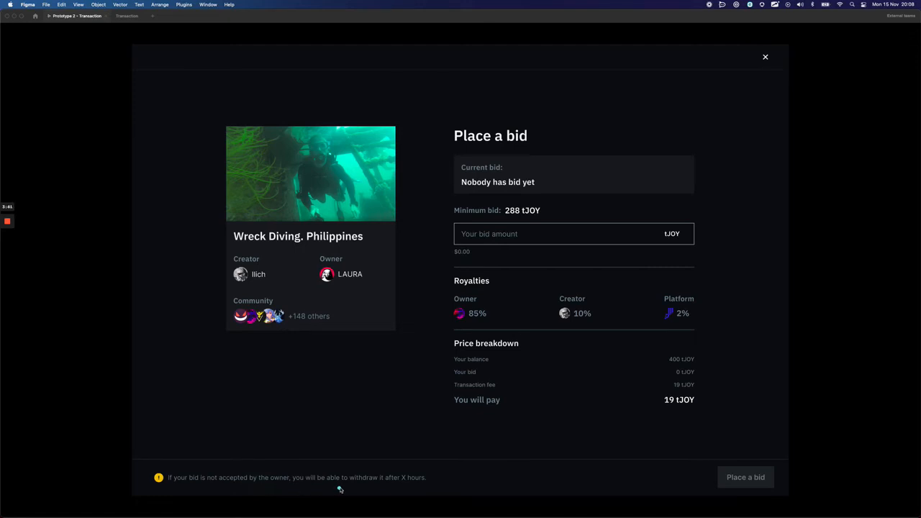
pyautogui.moveTo(401, 484)
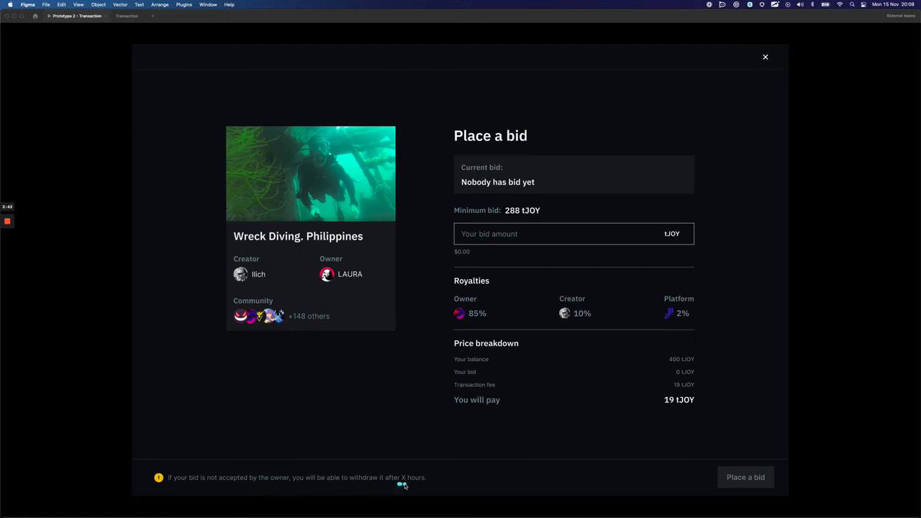
pyautogui.moveTo(412, 483)
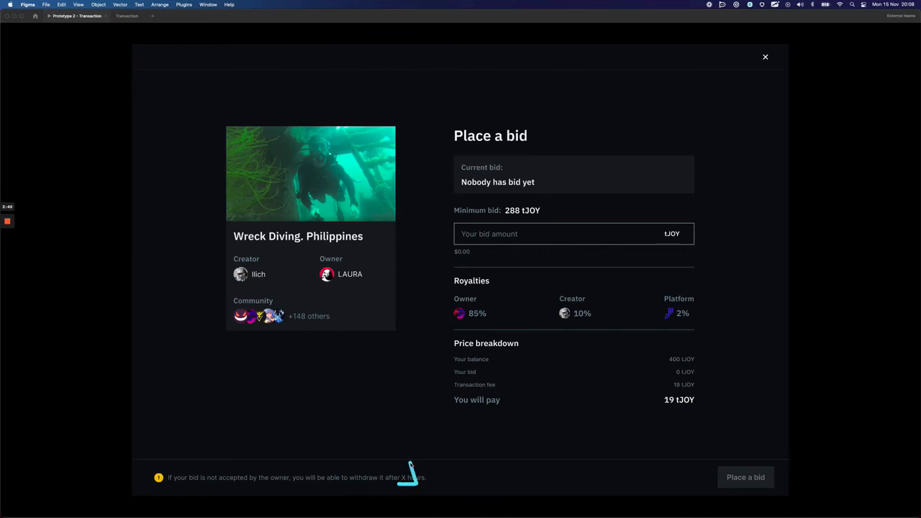
pyautogui.moveTo(400, 490)
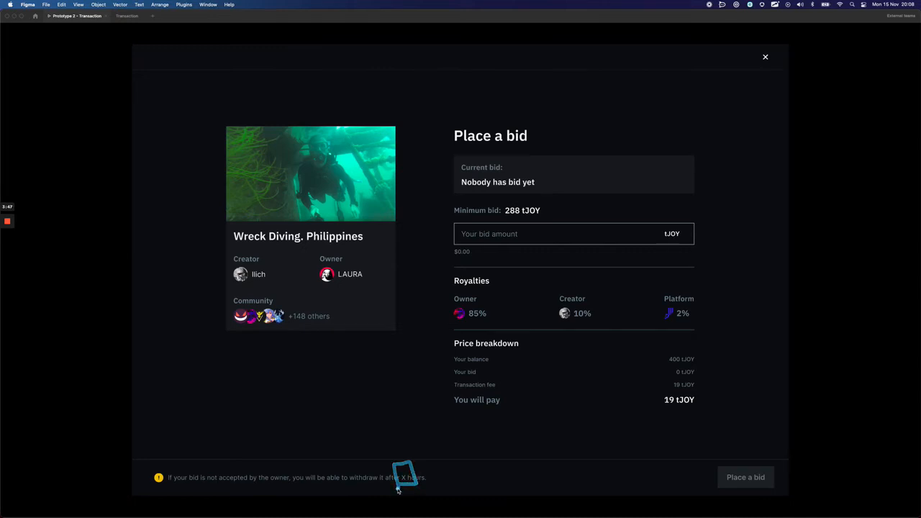
pyautogui.moveTo(396, 507)
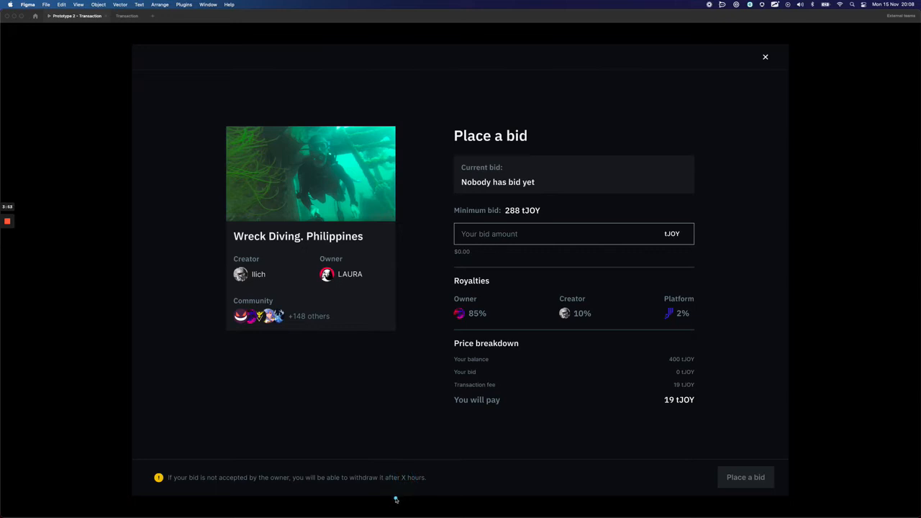
pyautogui.moveTo(431, 222)
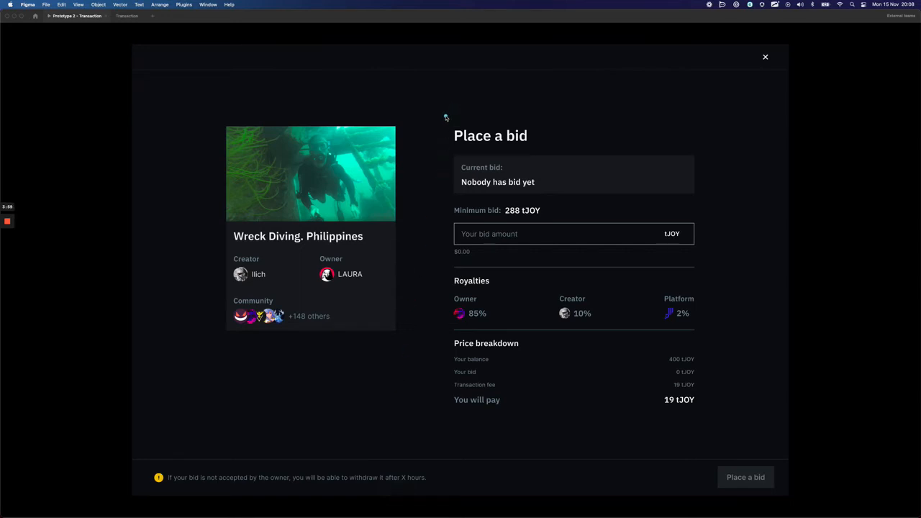
pyautogui.moveTo(439, 216)
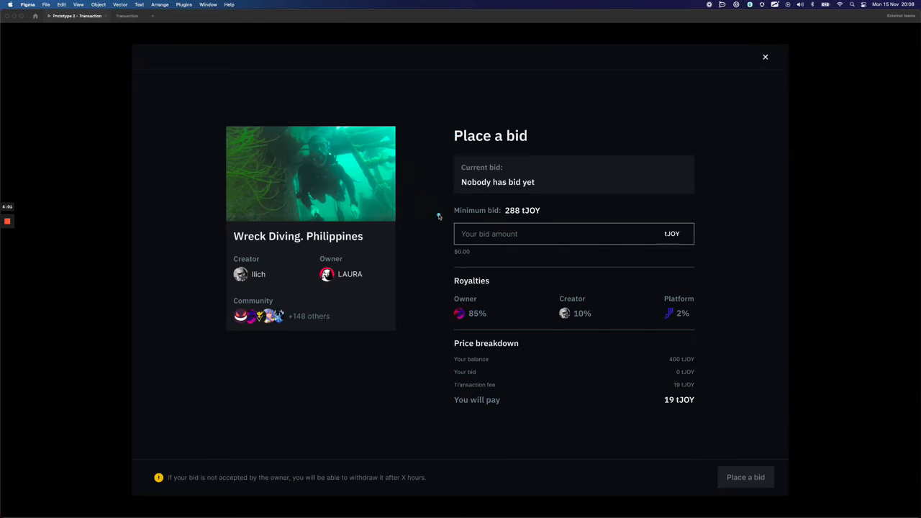
pyautogui.moveTo(583, 217)
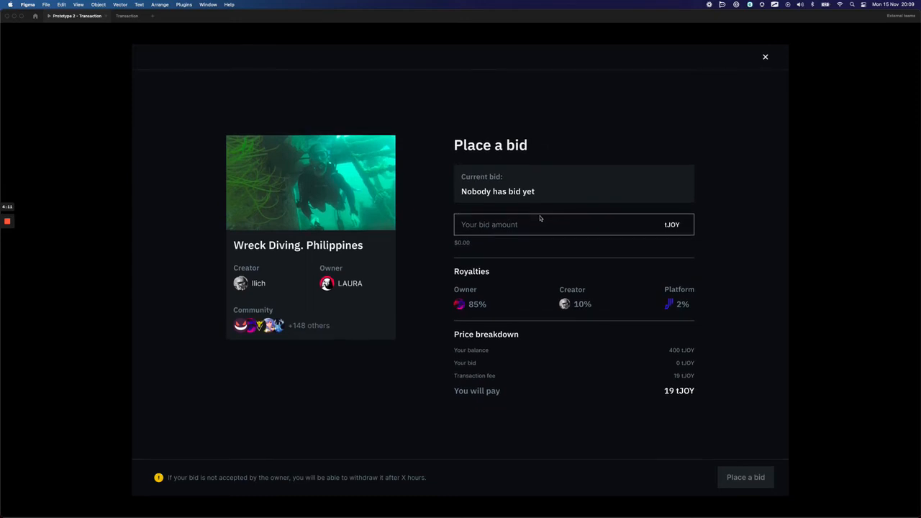
pyautogui.moveTo(461, 255)
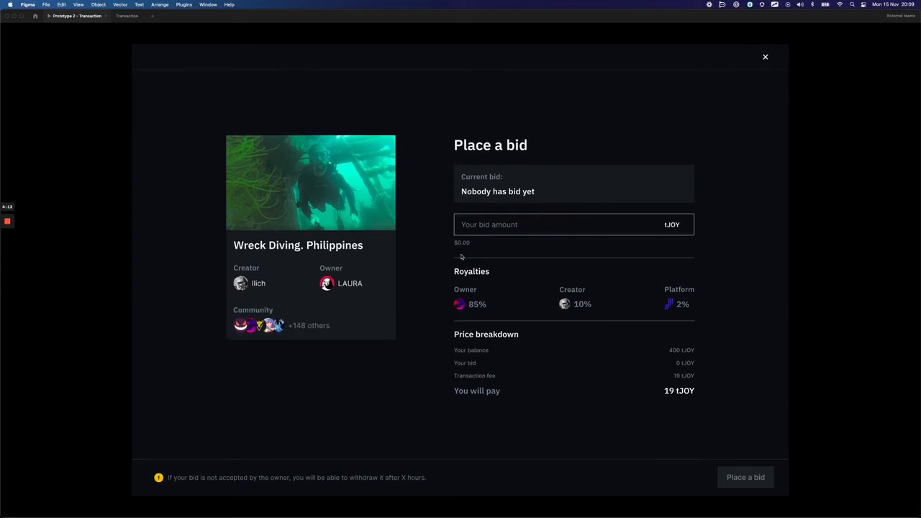
pyautogui.moveTo(629, 242)
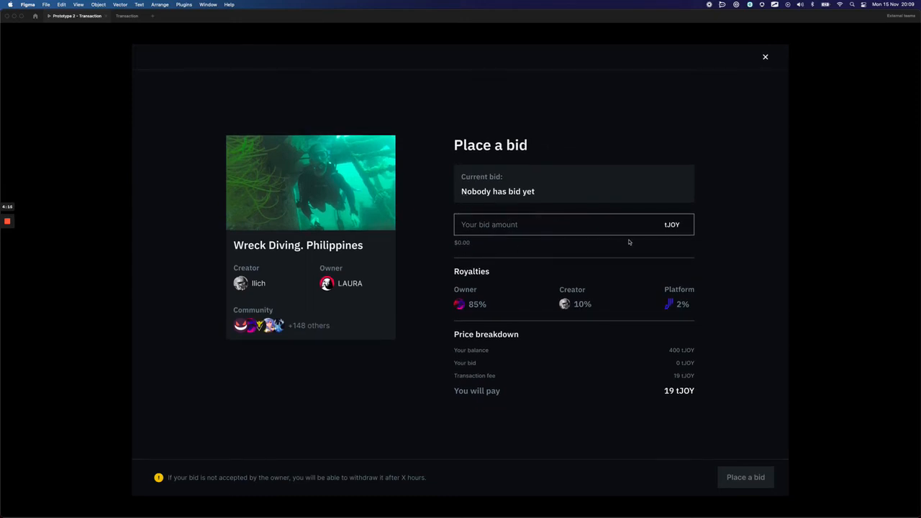
pyautogui.moveTo(557, 194)
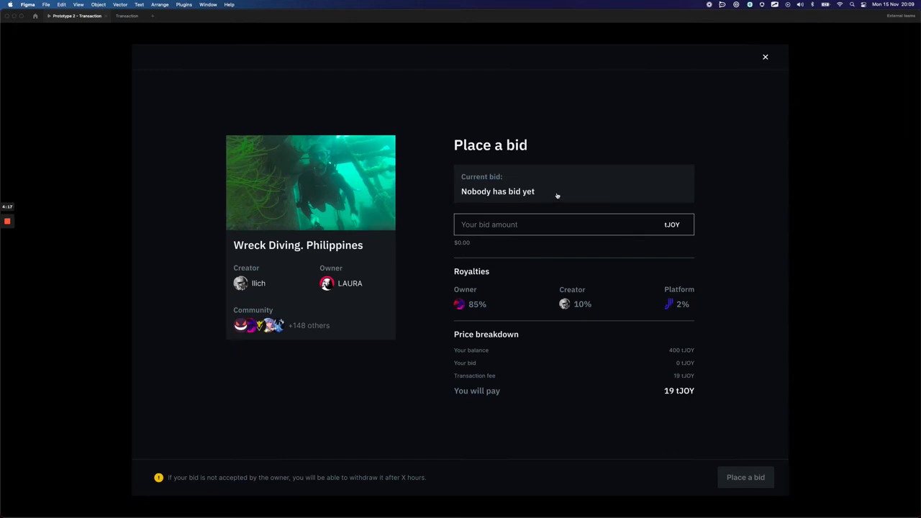
pyautogui.moveTo(598, 205)
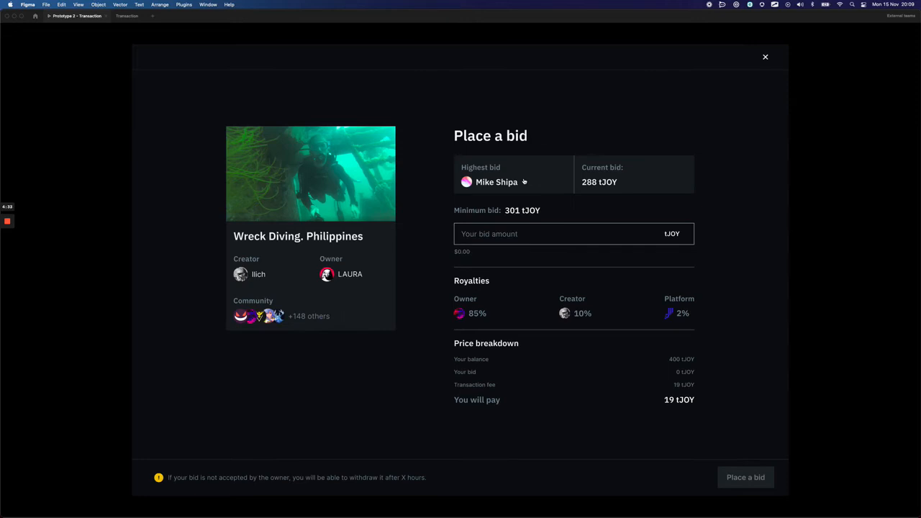
pyautogui.moveTo(527, 184)
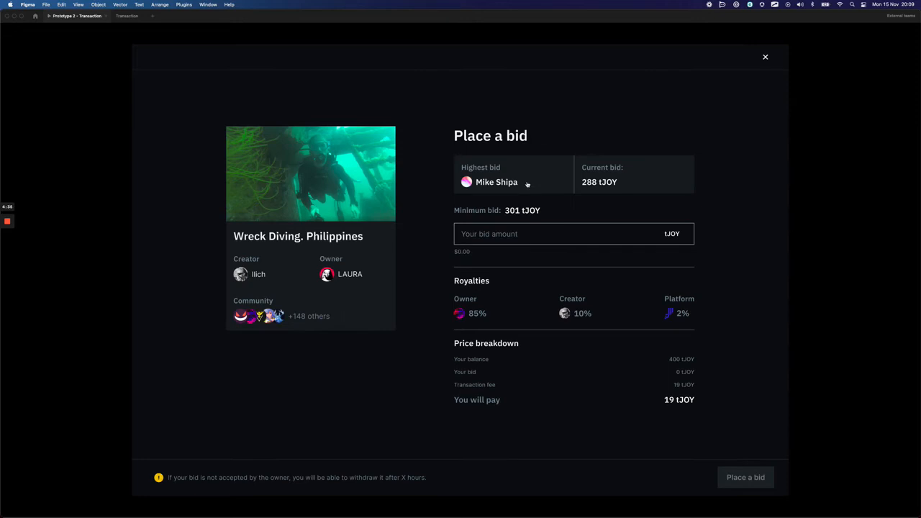
pyautogui.moveTo(716, 289)
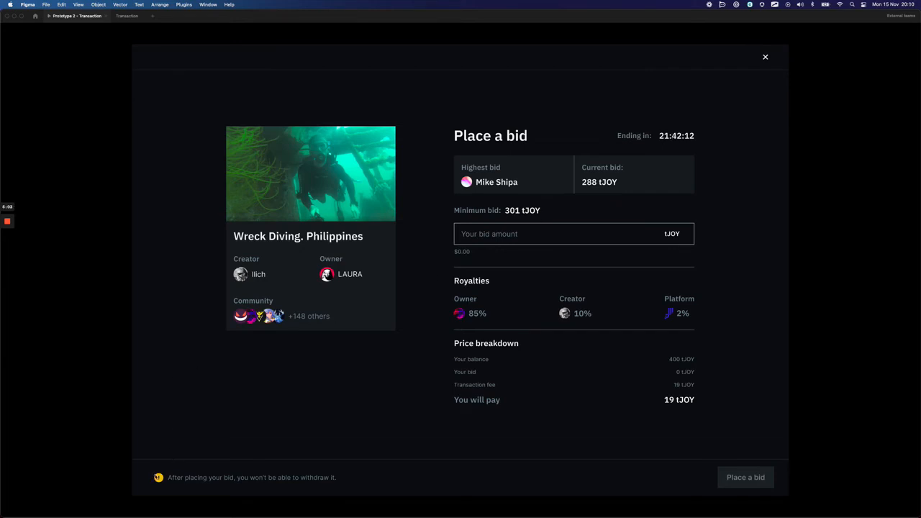
pyautogui.moveTo(160, 494)
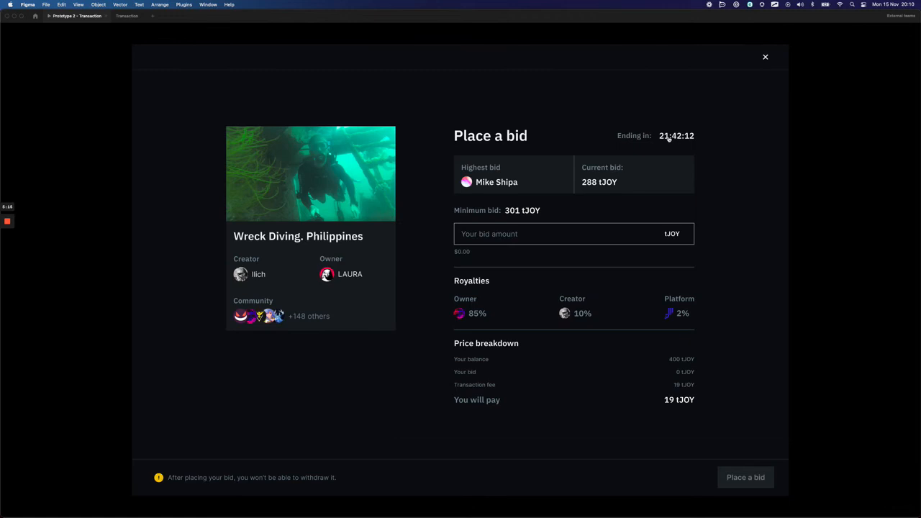
pyautogui.moveTo(683, 136)
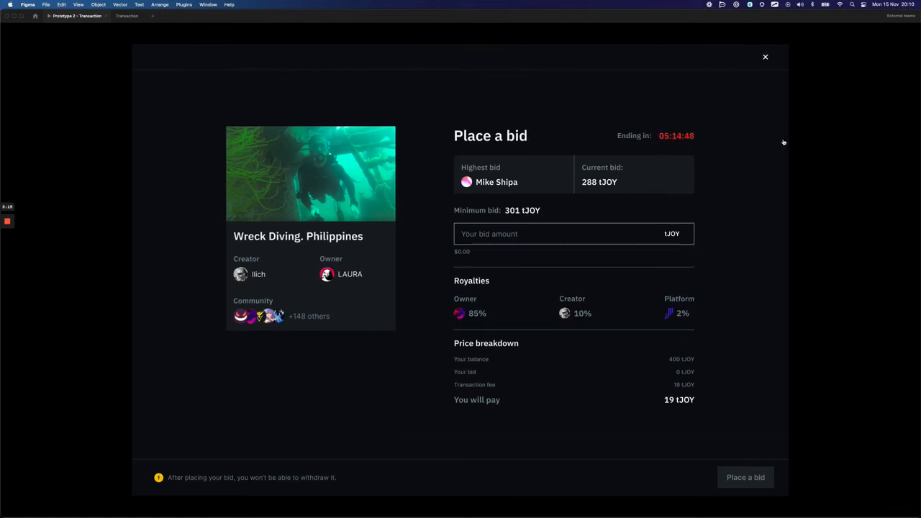
pyautogui.moveTo(734, 271)
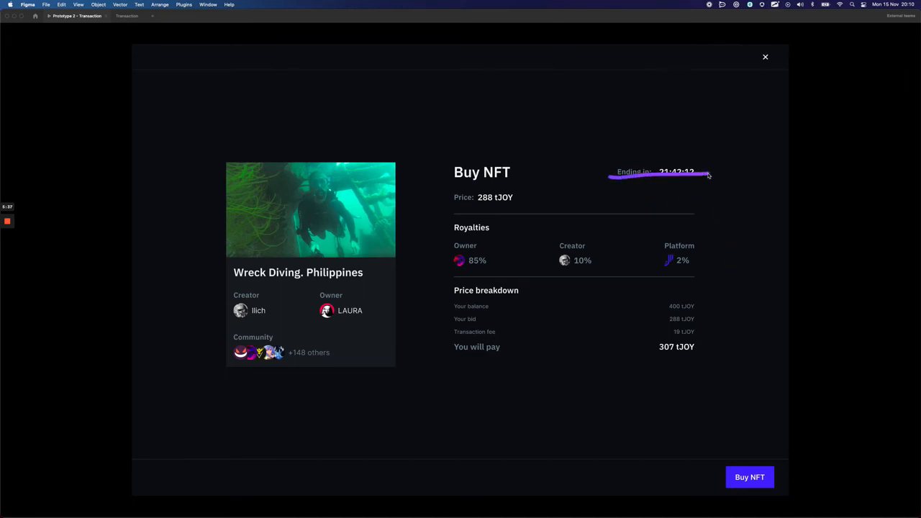
pyautogui.moveTo(700, 280)
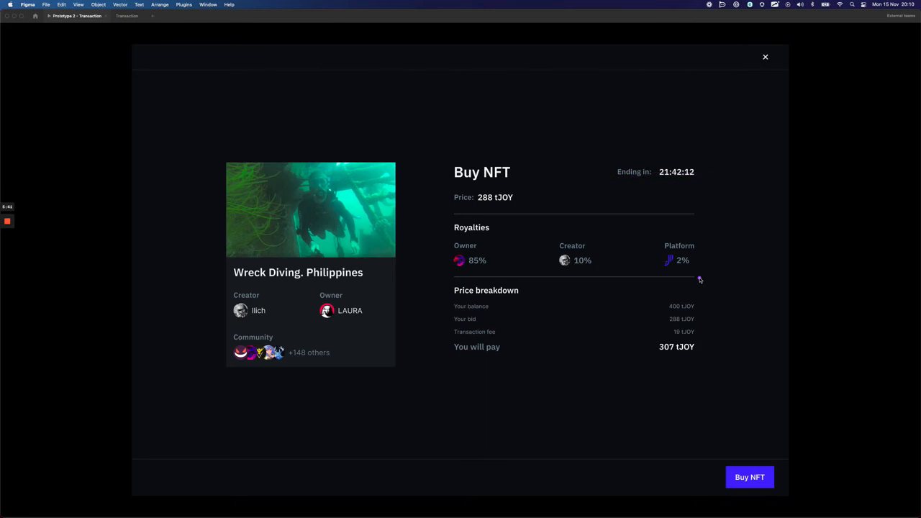
pyautogui.moveTo(704, 270)
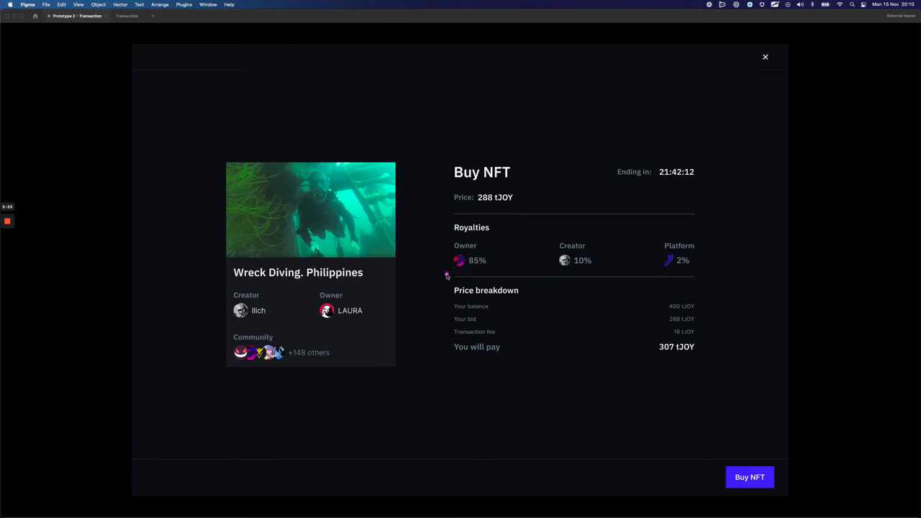
# Drag across the Buy NFT modal showing 288 tJOY price and 307 tJOY total to pay
pyautogui.moveTo(449, 271); pyautogui.dragTo(702, 334)
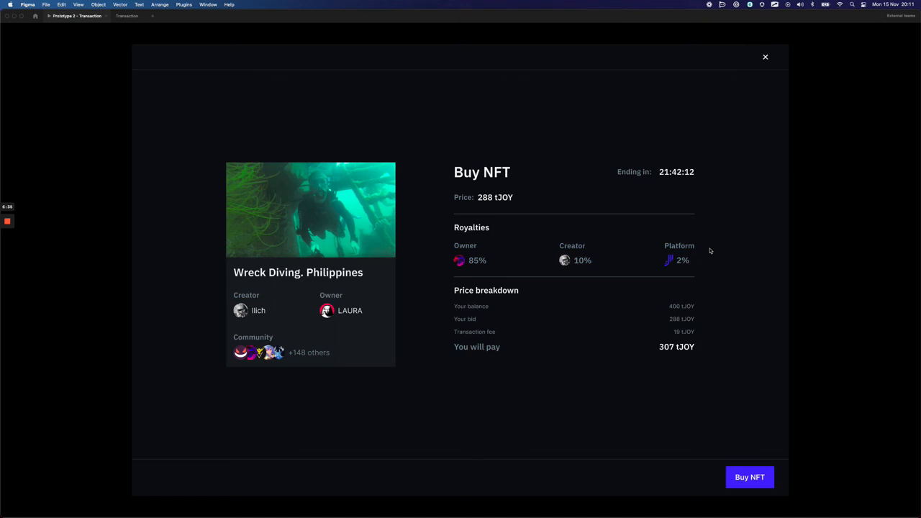
pyautogui.moveTo(760, 338)
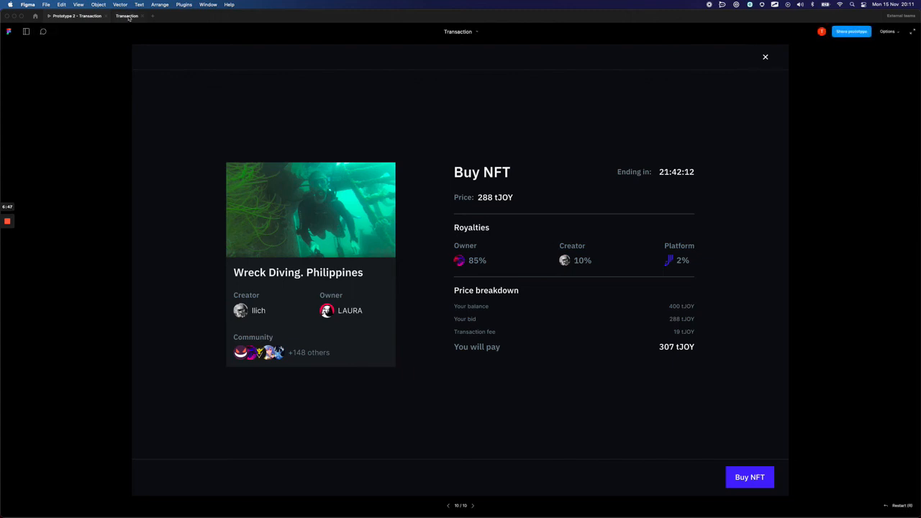
# Switch to the Transaction design file and scroll over the Open Auction grid of Place a bid variants
pyautogui.click(766, 57)
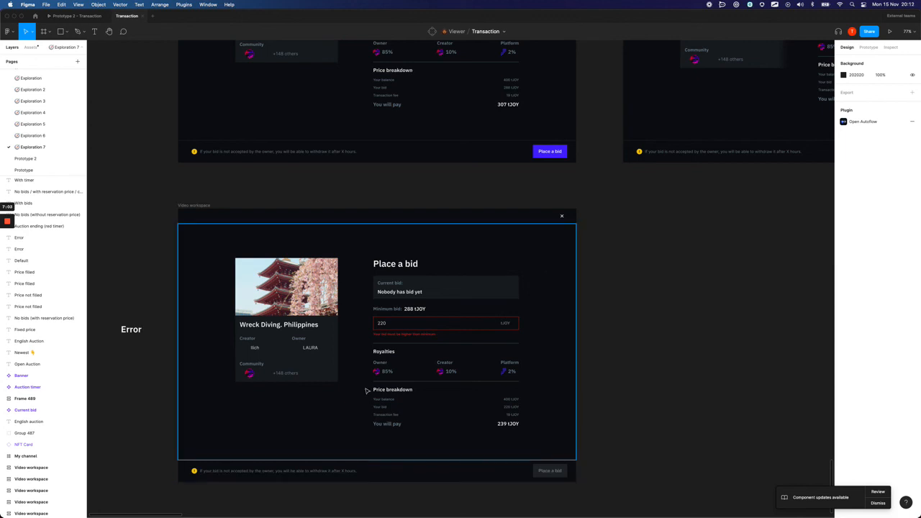
pyautogui.moveTo(426, 329)
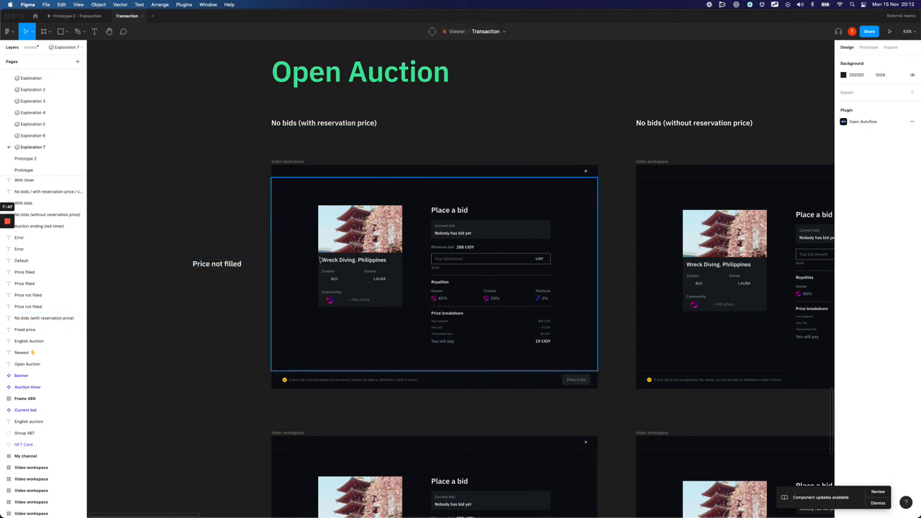
pyautogui.moveTo(495, 356)
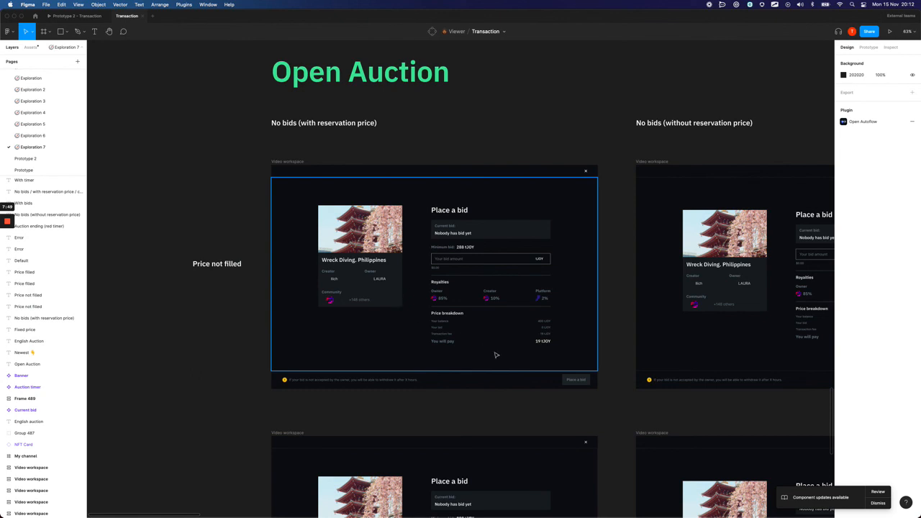
pyautogui.scroll(-3)
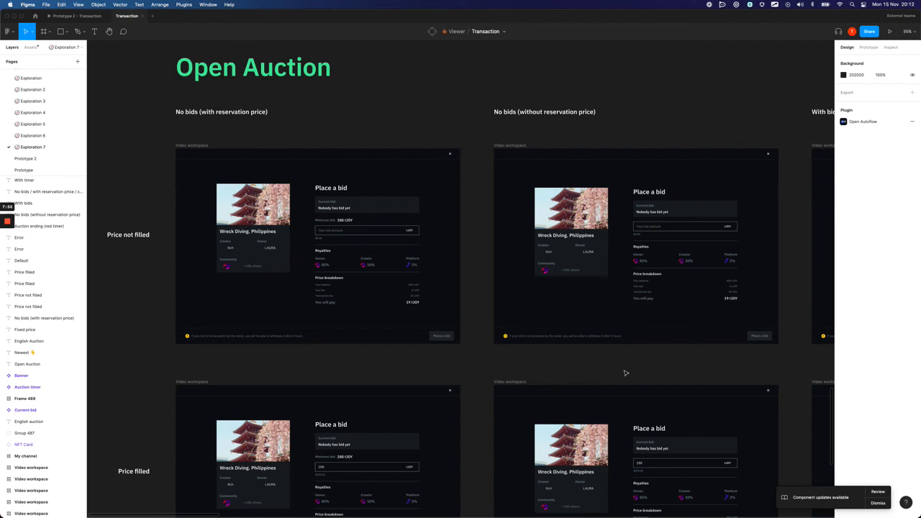
pyautogui.moveTo(30, 306)
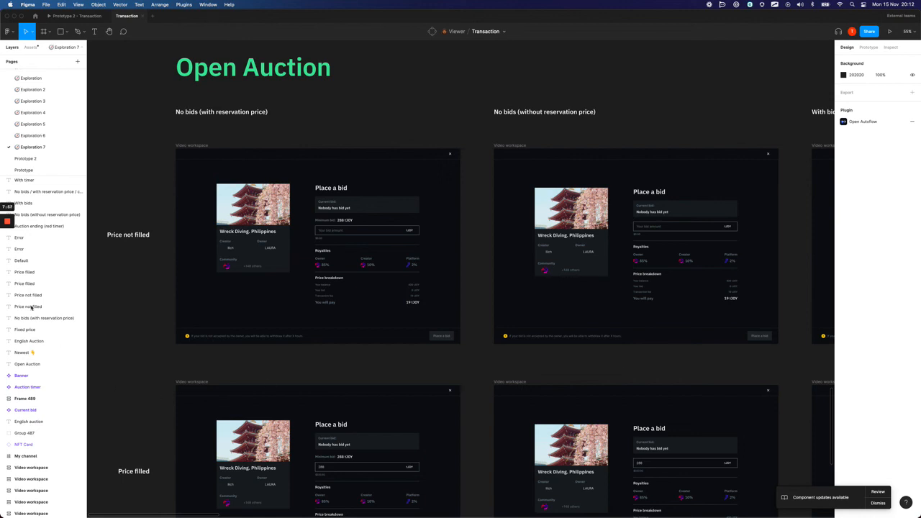